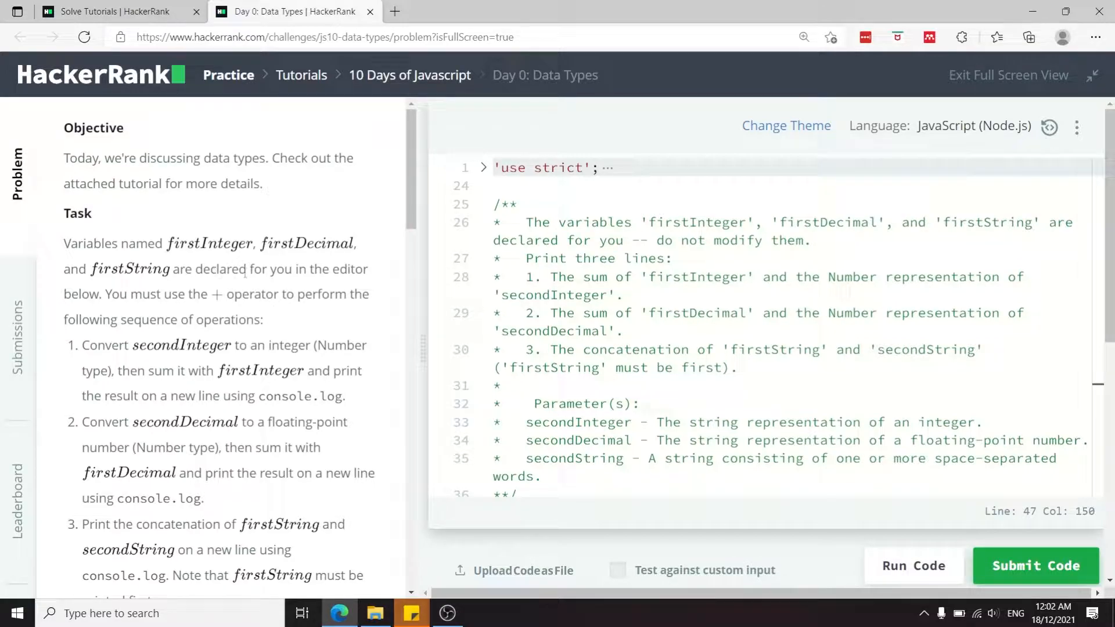
Read through the Day 0 Data Types problem statement and output instructions
{"action": "scroll", "scroll_direction": "down", "scroll_amount": 3}
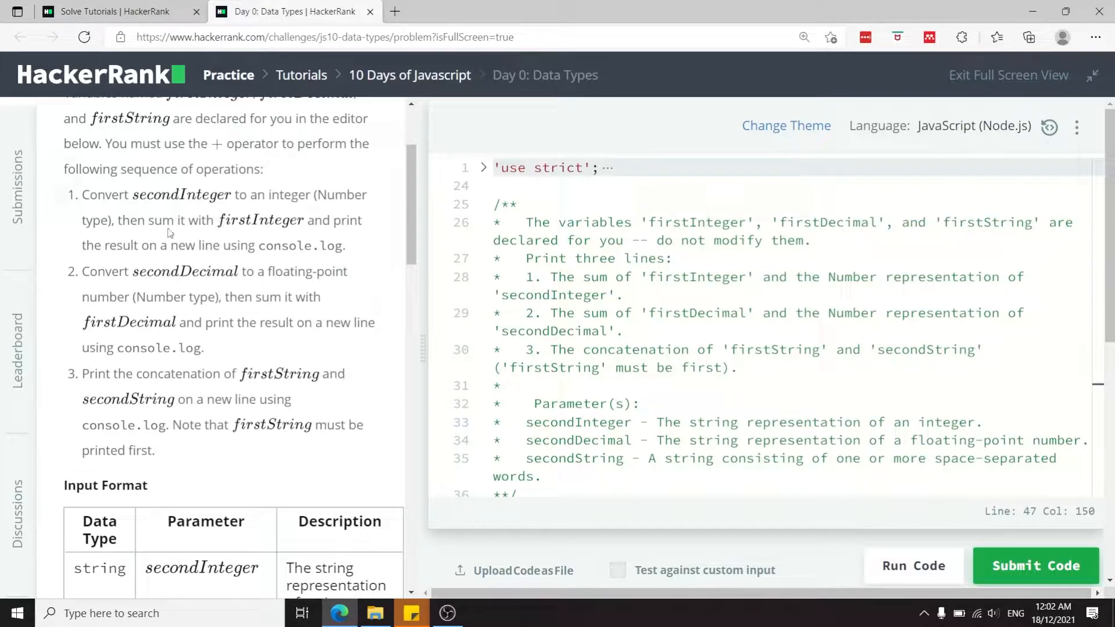
{"action": "scroll", "scroll_direction": "down", "scroll_amount": 3}
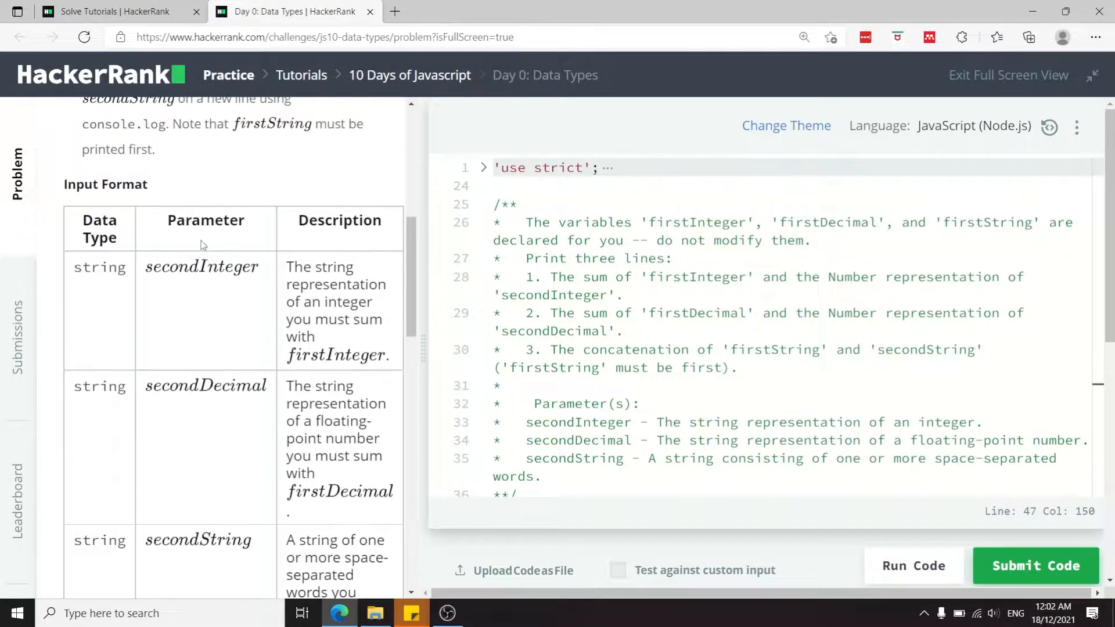
{"action": "scroll", "scroll_direction": "down", "scroll_amount": 3}
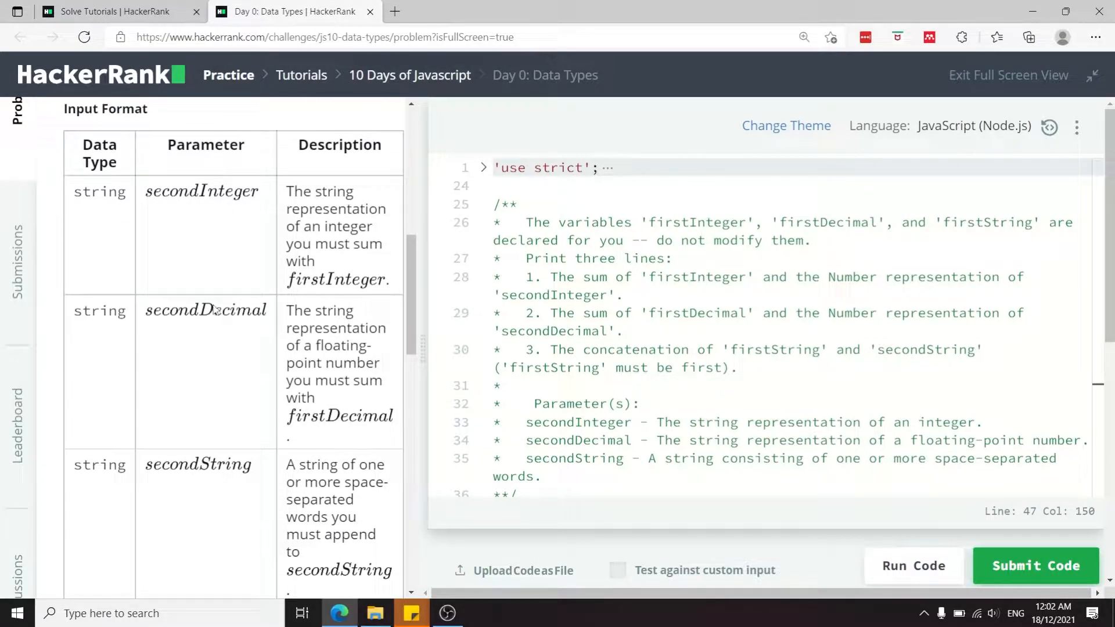
{"action": "scroll", "scroll_direction": "down", "scroll_amount": 3}
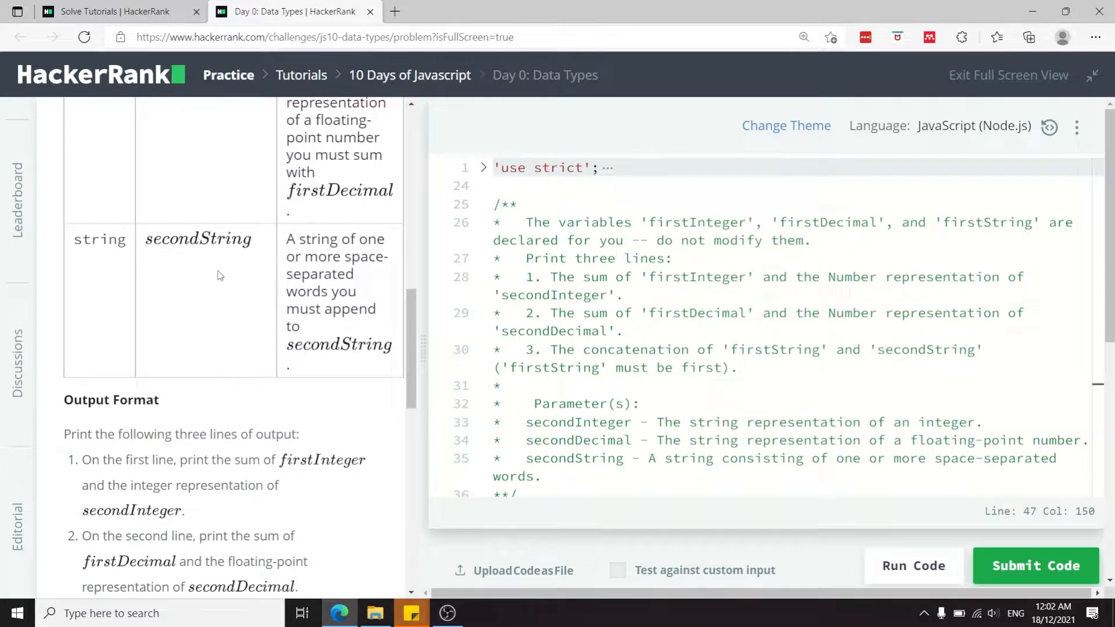
{"action": "scroll", "scroll_direction": "down", "scroll_amount": 3}
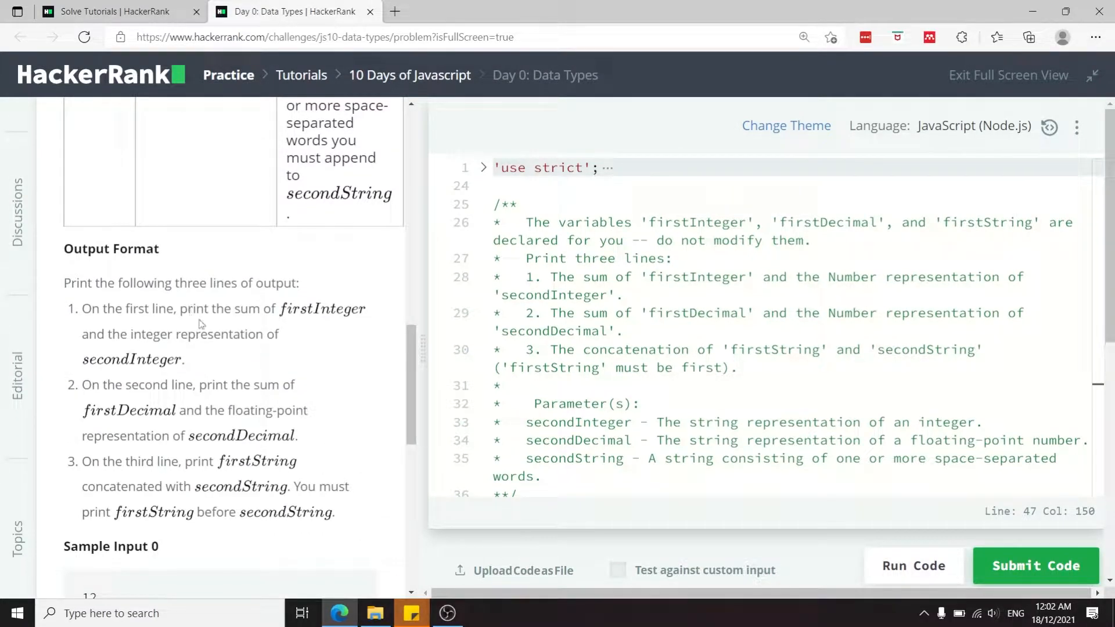
{"action": "mouse_move", "coordinate": [185, 325]}
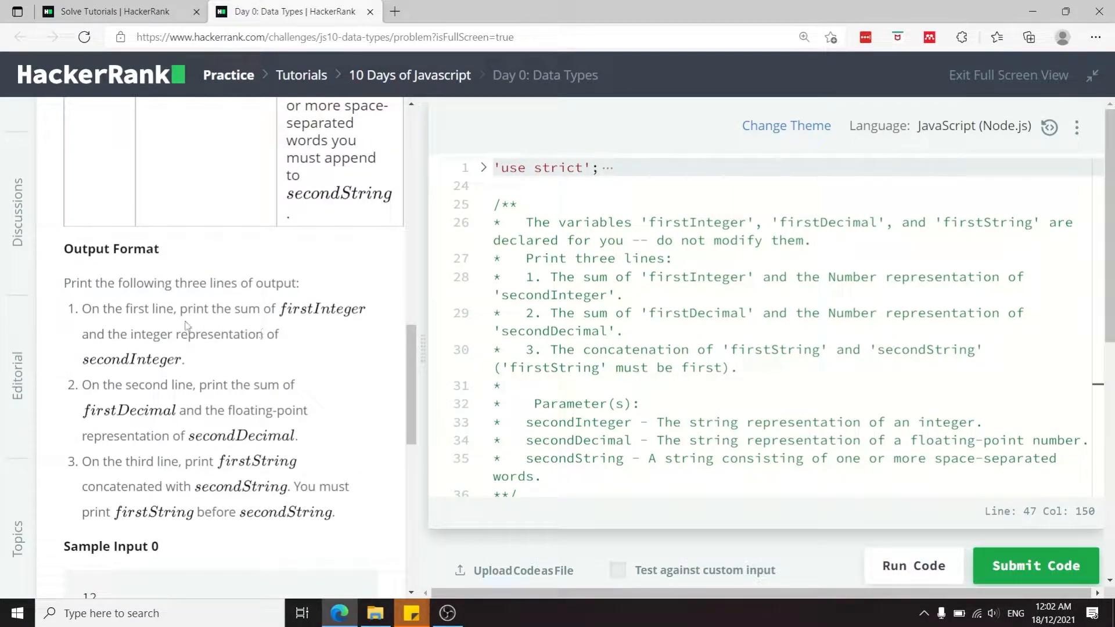
{"action": "scroll", "scroll_direction": "down", "scroll_amount": 3}
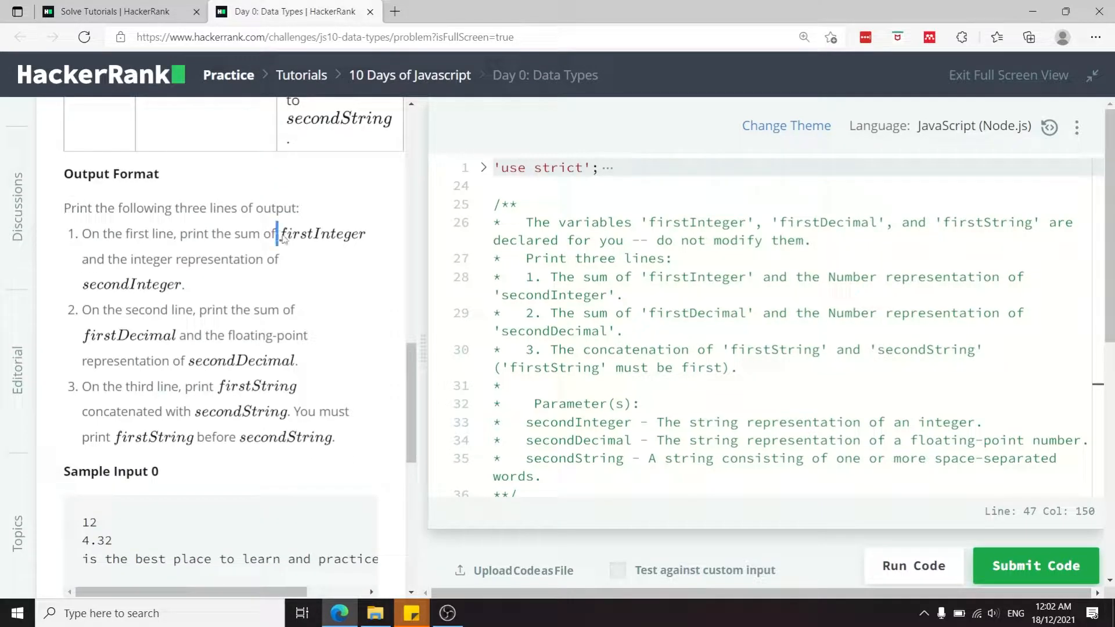
{"action": "mouse_move", "coordinate": [190, 291]}
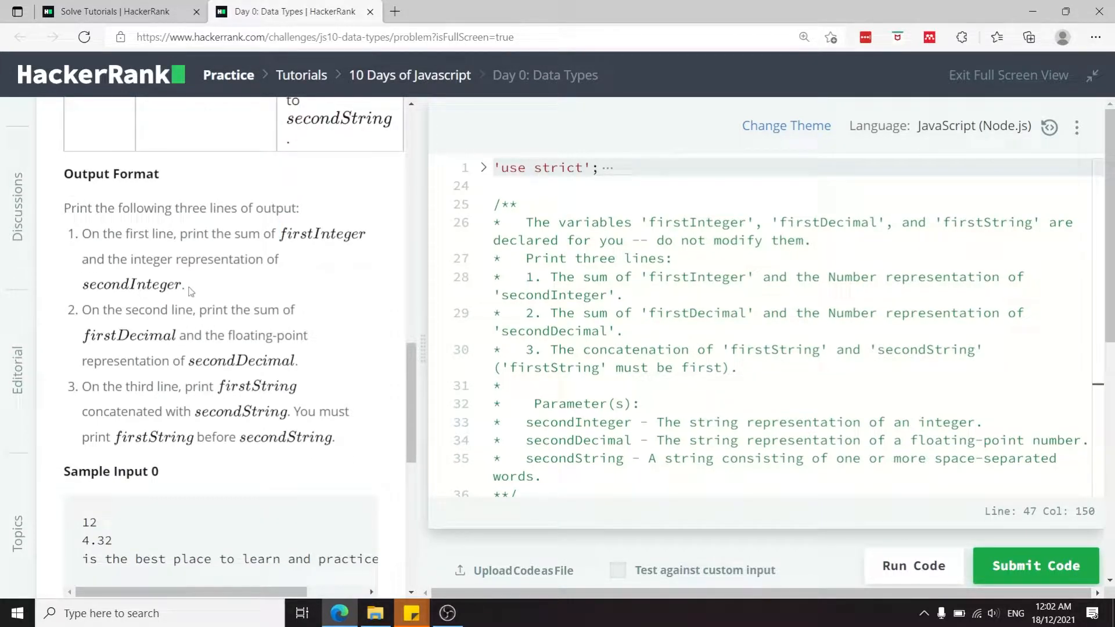
{"action": "mouse_move", "coordinate": [225, 331]}
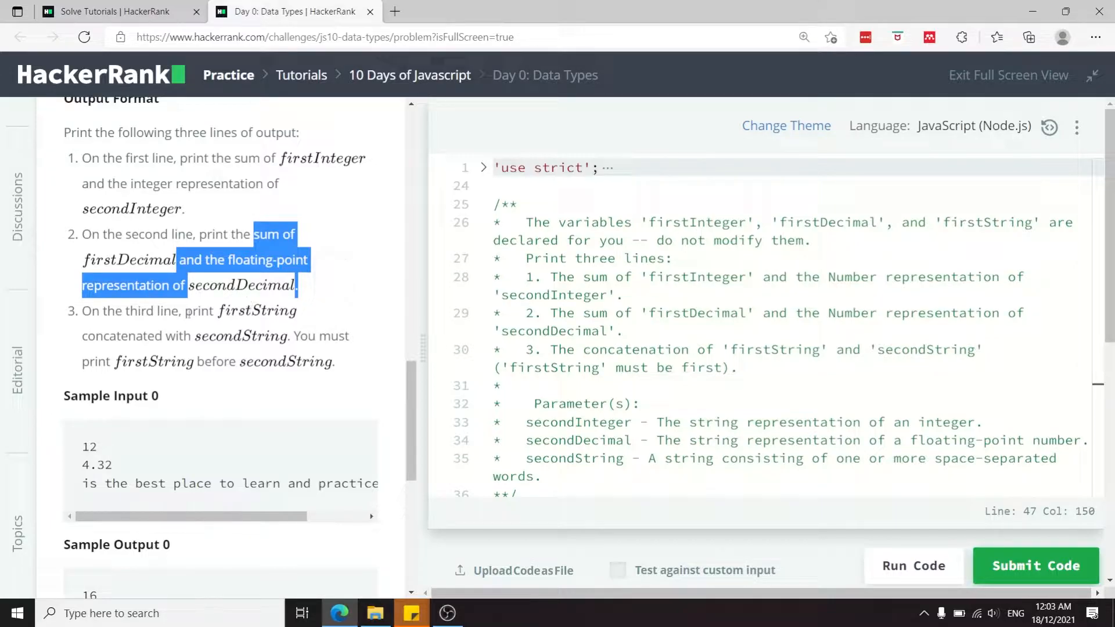
{"action": "left_click", "coordinate": [224, 321]}
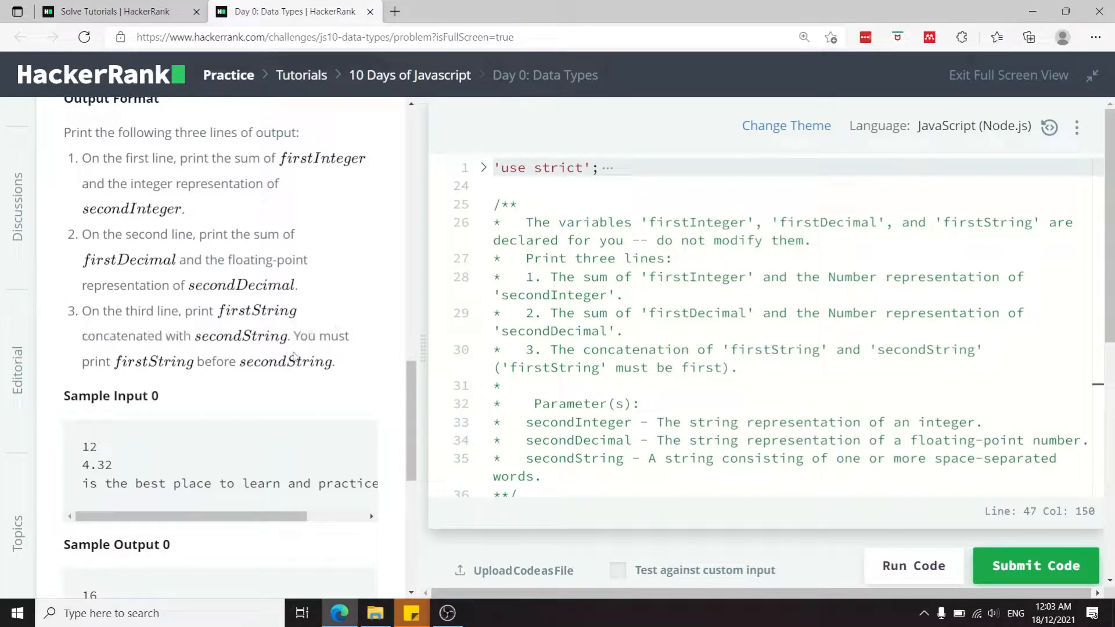
{"action": "mouse_move", "coordinate": [250, 371]}
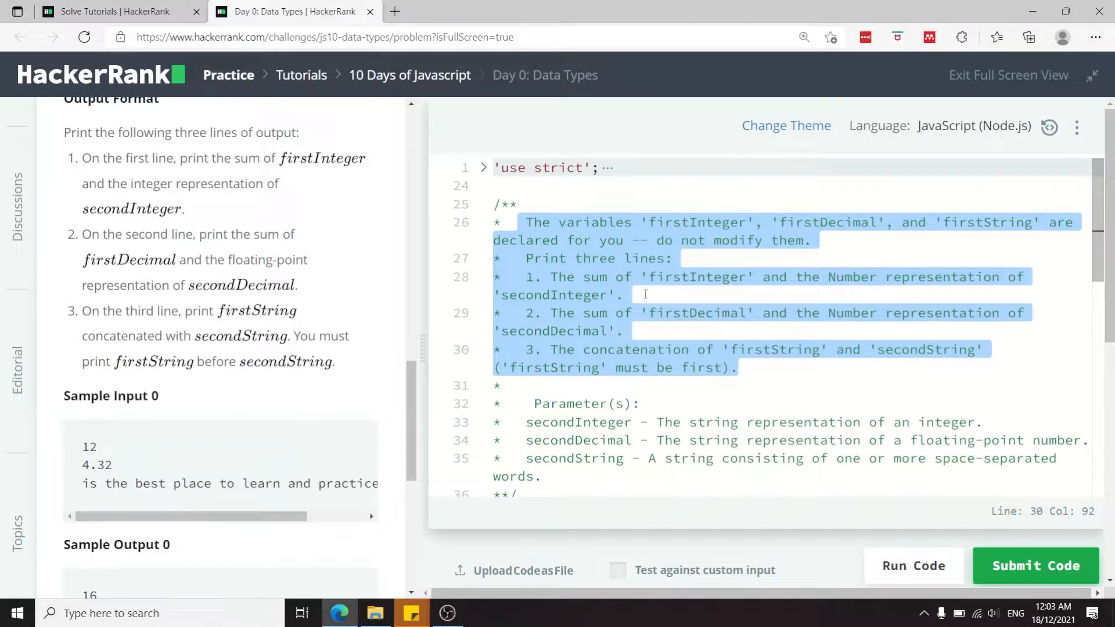
{"action": "scroll", "scroll_direction": "down", "scroll_amount": 3}
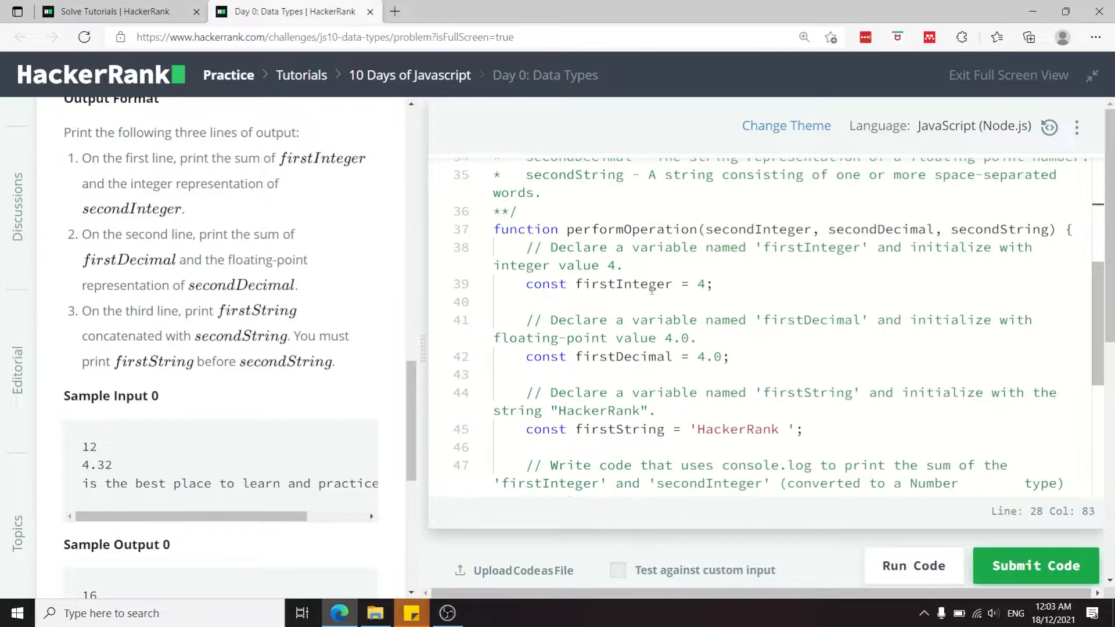
{"action": "scroll", "scroll_direction": "up", "scroll_amount": 3}
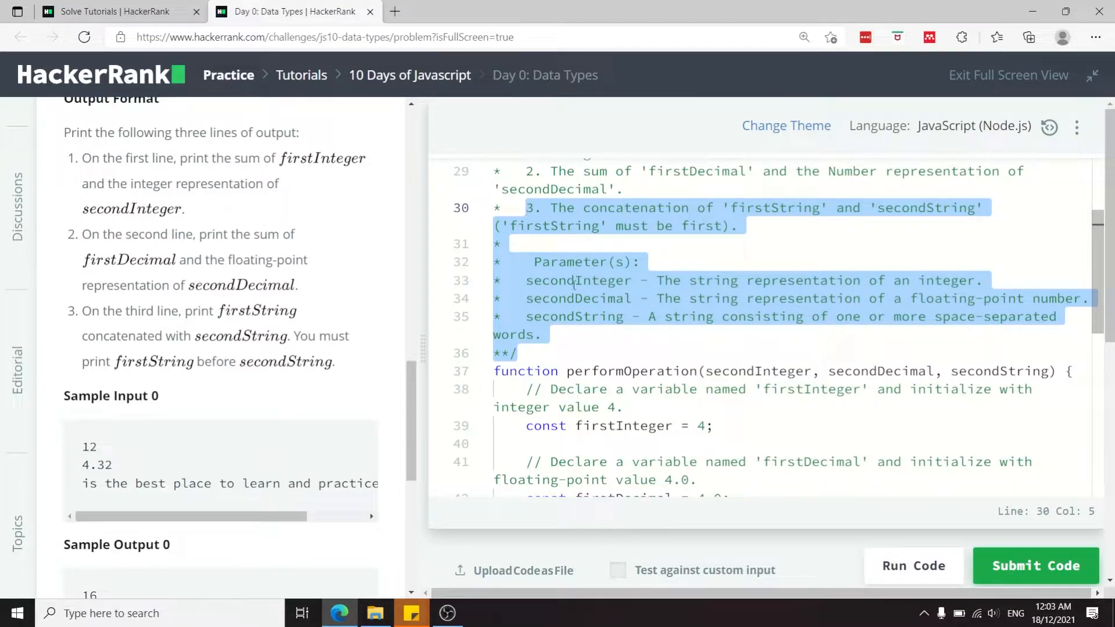
{"action": "scroll", "scroll_direction": "down", "scroll_amount": 3}
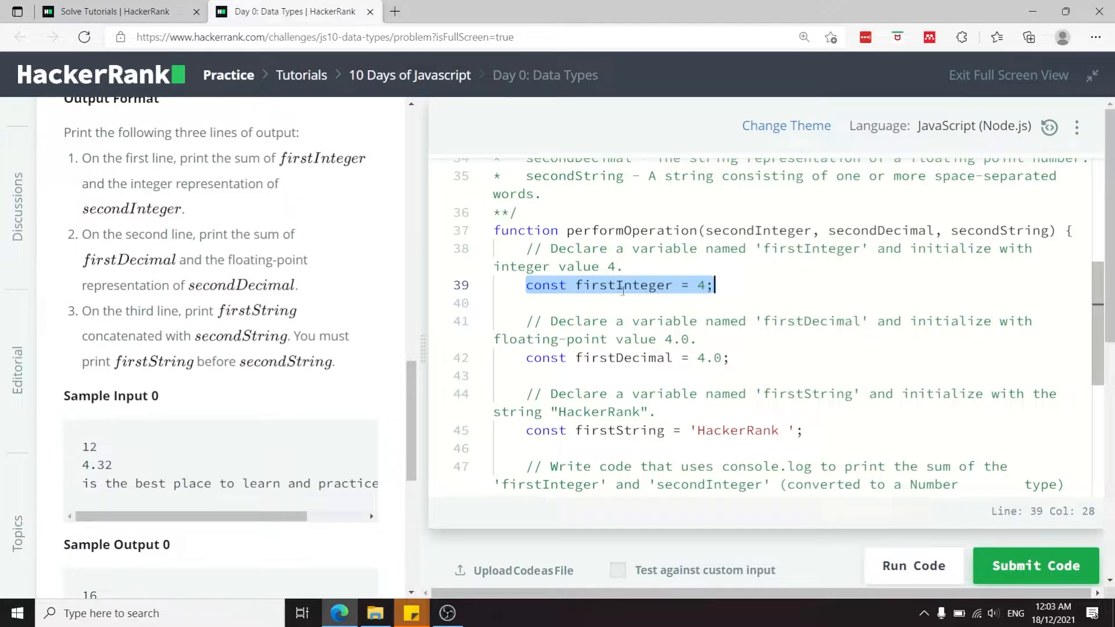
Edit the solution around the firstInteger, firstDecimal and firstString declarations in the editor
{"action": "left_click", "coordinate": [527, 376]}
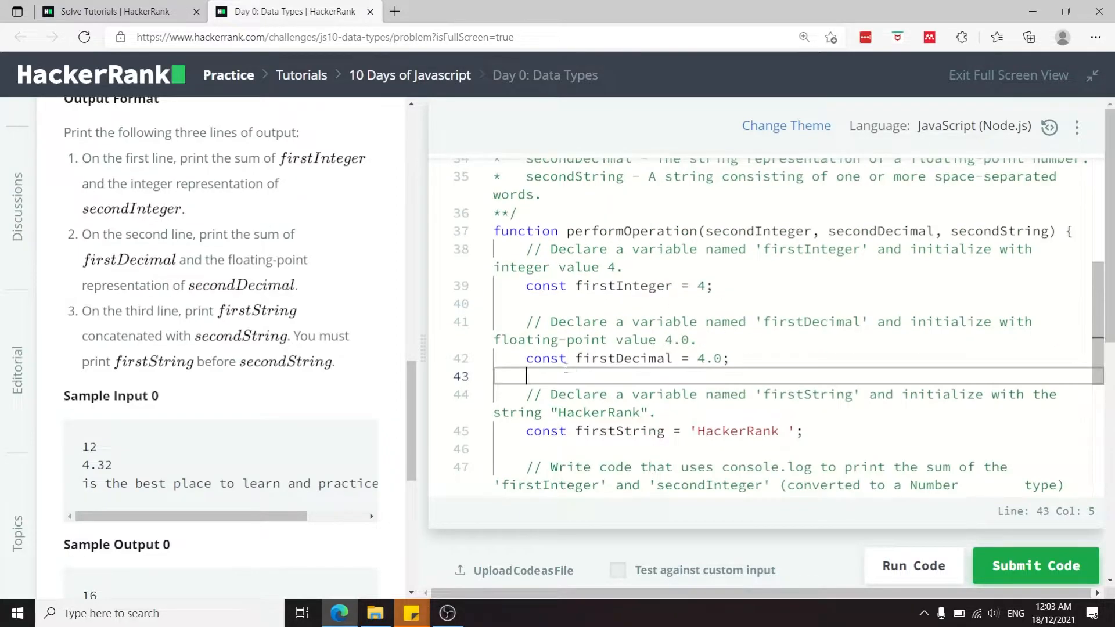
{"action": "triple_click", "coordinate": [627, 359]}
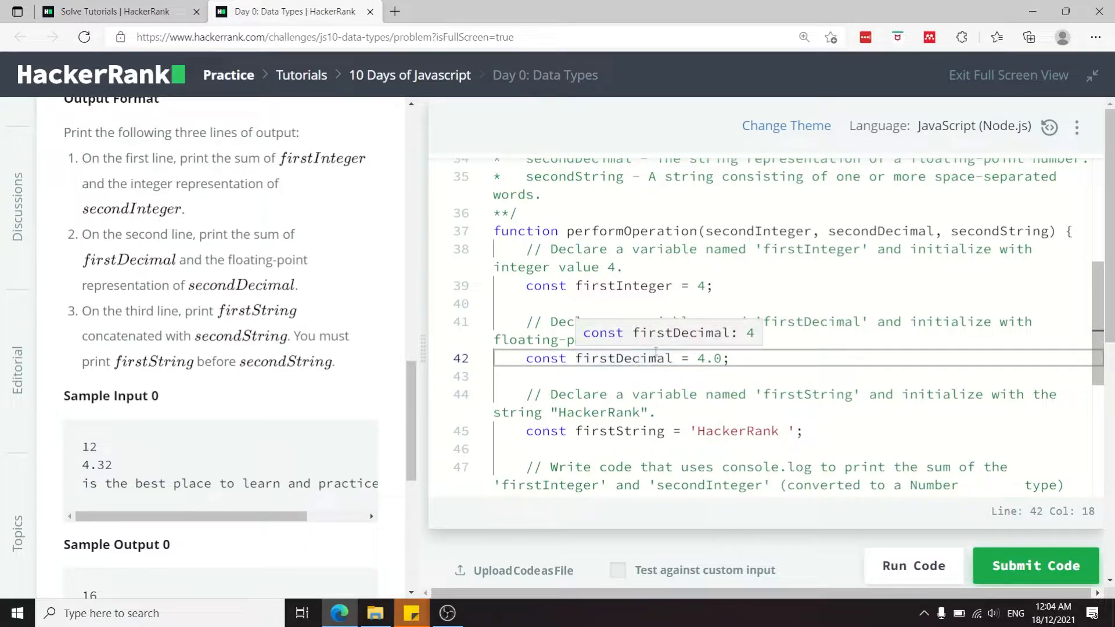
{"action": "double_click", "coordinate": [622, 286]}
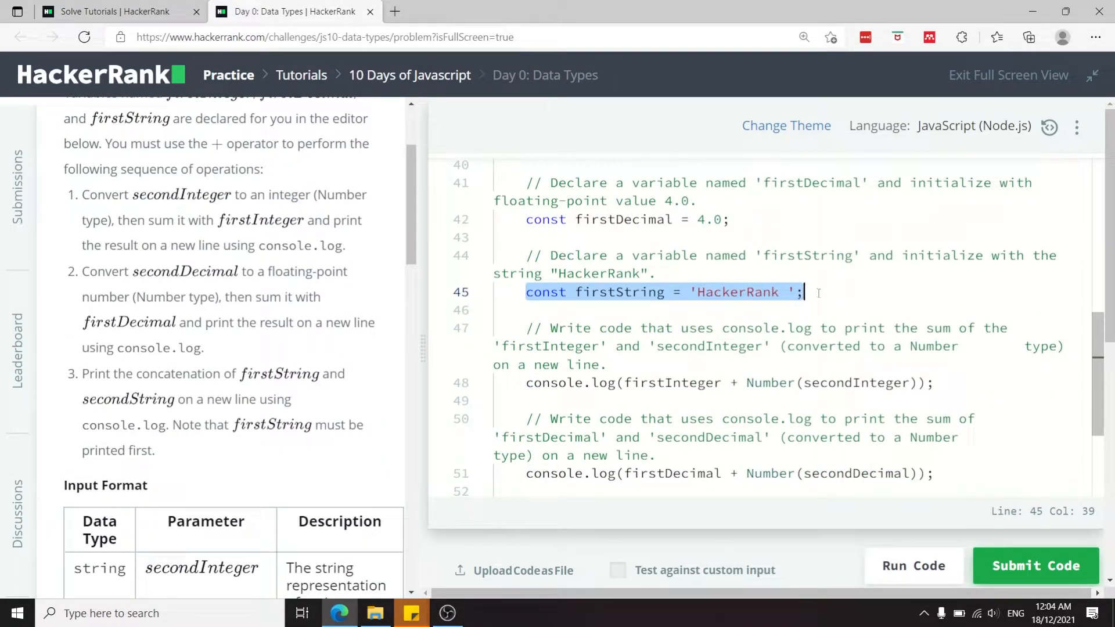
{"action": "key", "text": "Return"}
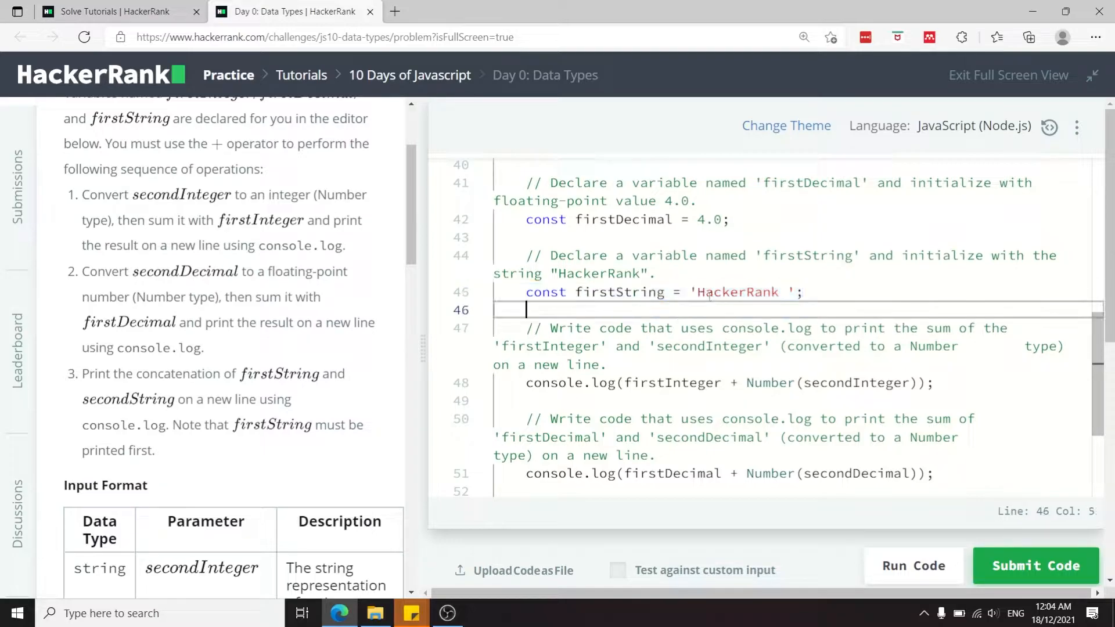
{"action": "left_click", "coordinate": [540, 382]}
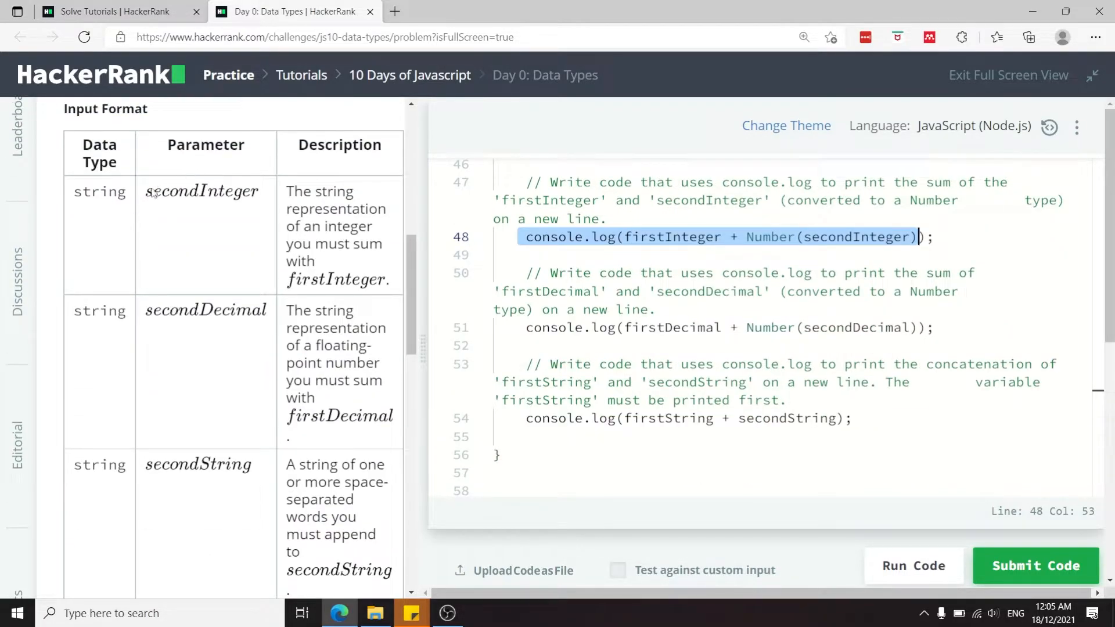
{"action": "mouse_move", "coordinate": [203, 210]}
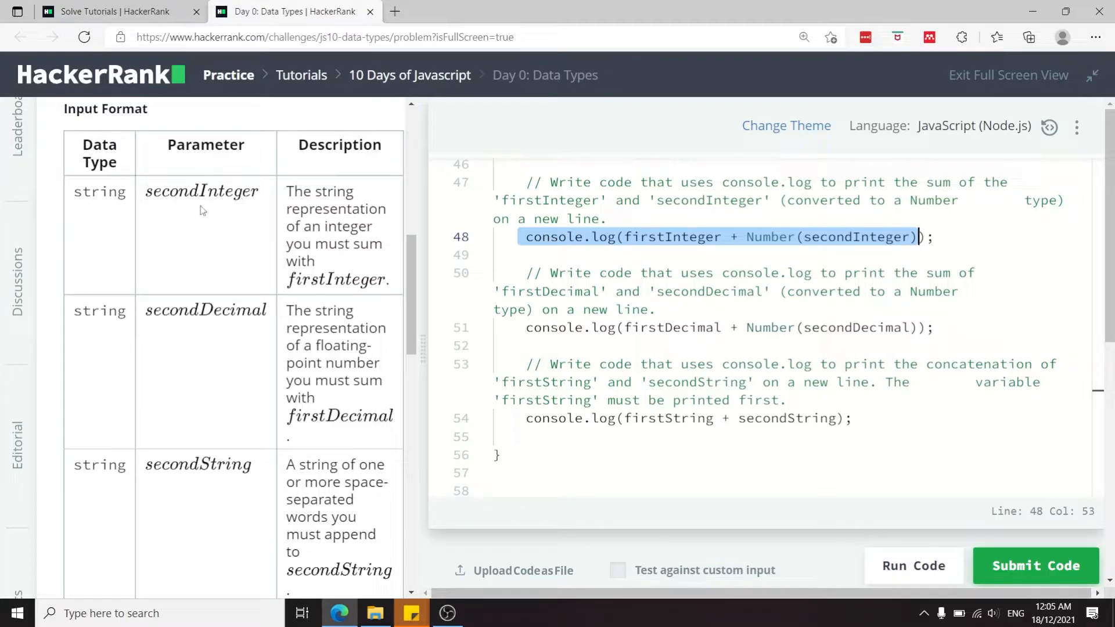
{"action": "left_click", "coordinate": [526, 255]}
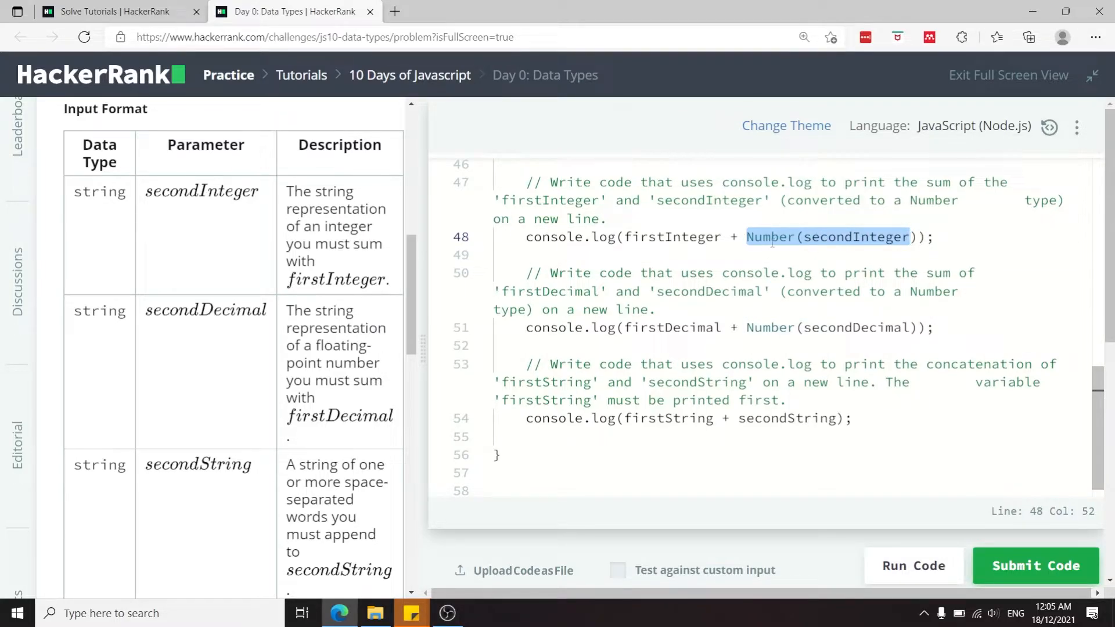
{"action": "left_click", "coordinate": [657, 309]}
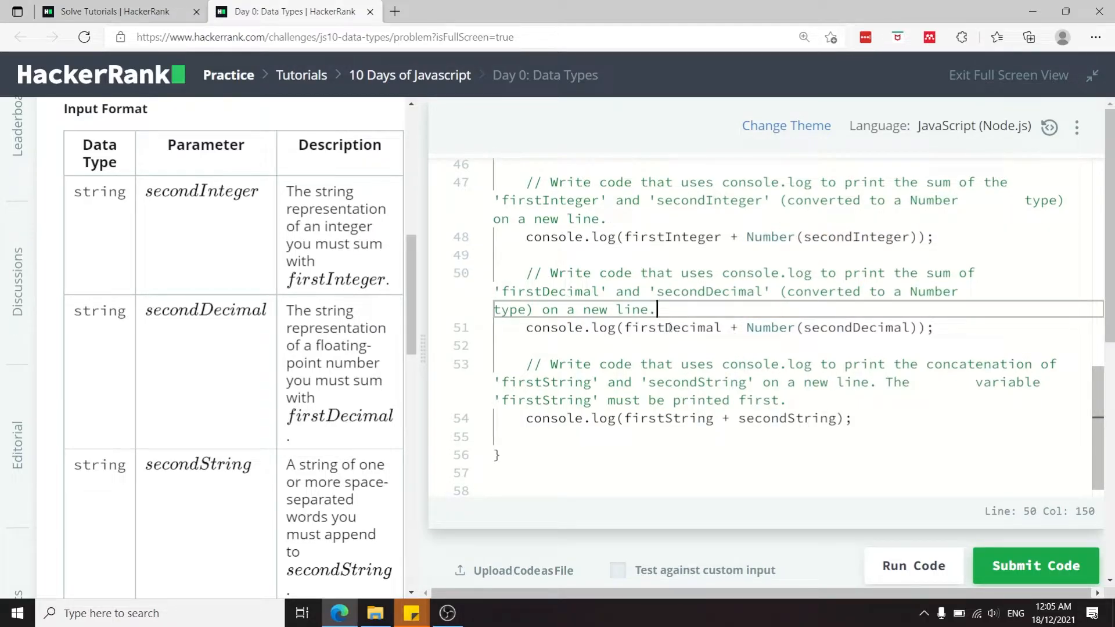
{"action": "left_click", "coordinate": [525, 346]}
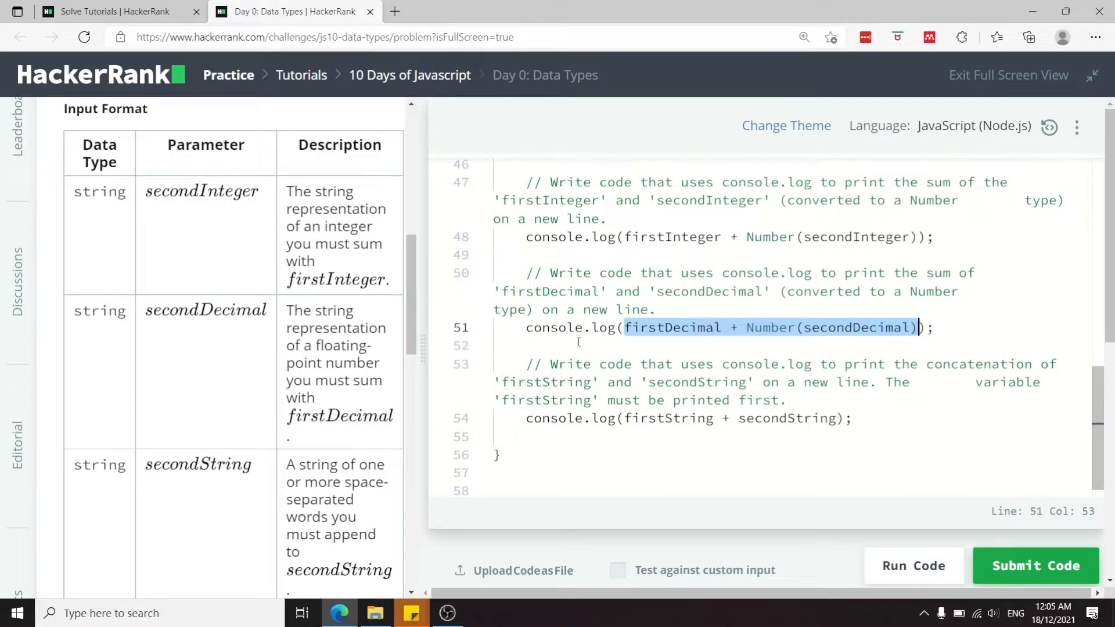
{"action": "scroll", "scroll_direction": "down", "scroll_amount": 3}
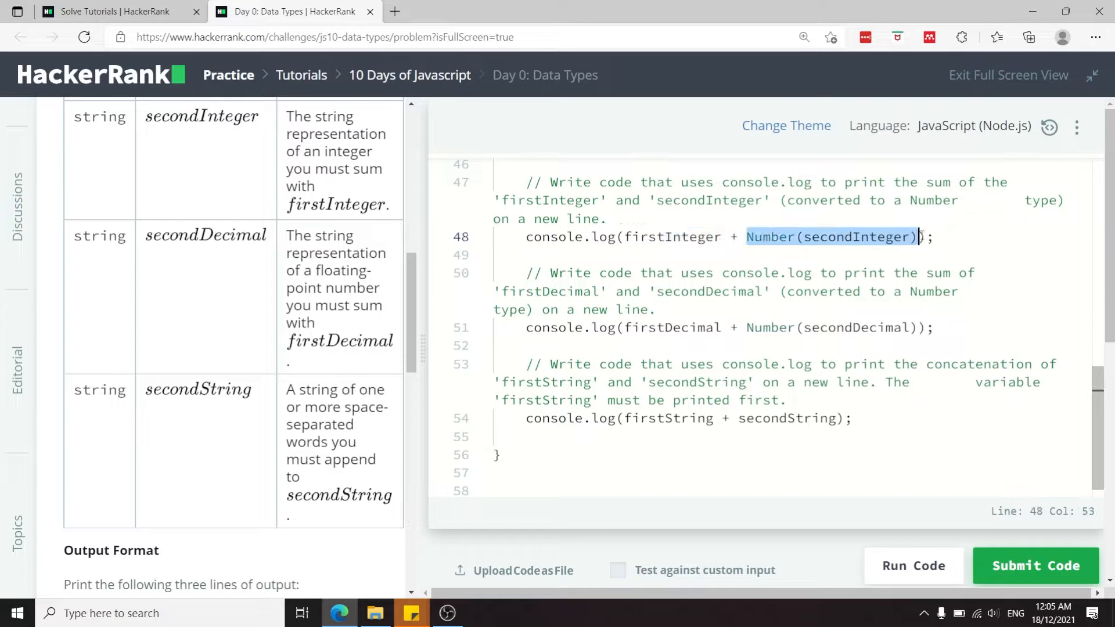
Run the code so the sample test case passes, then submit the solution to all test cases
{"action": "left_click", "coordinate": [913, 566]}
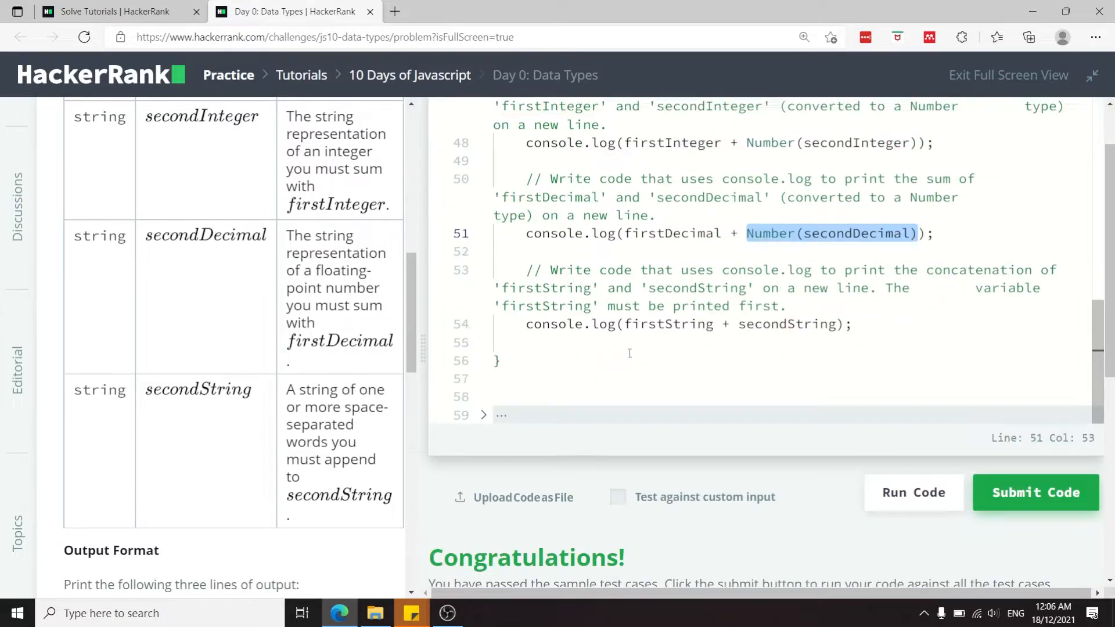
{"action": "mouse_move", "coordinate": [658, 324]}
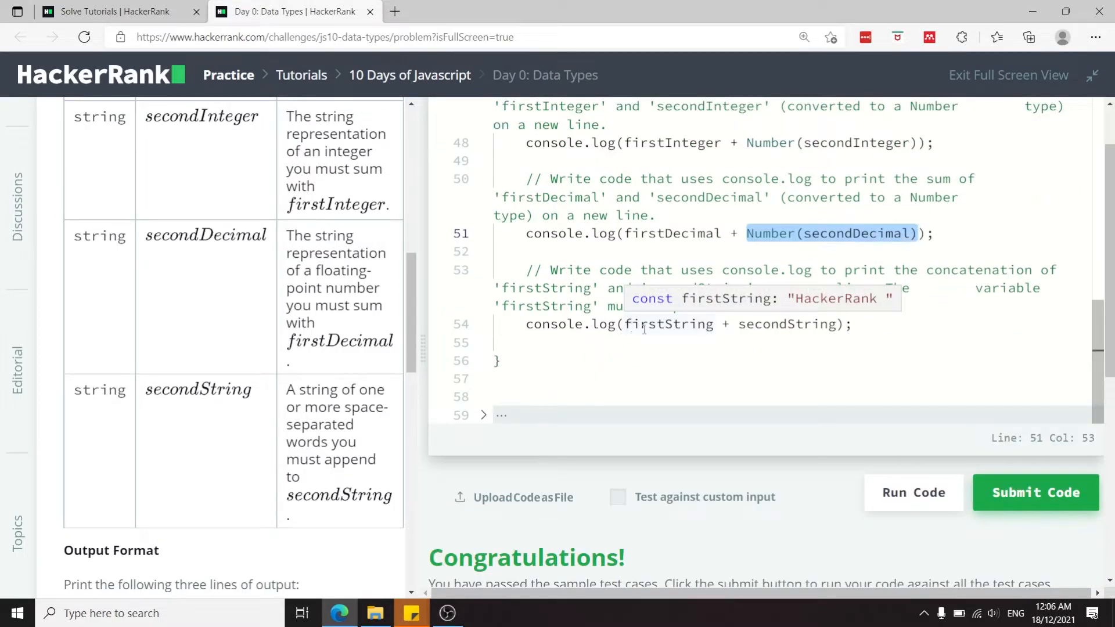
{"action": "scroll", "scroll_direction": "up", "scroll_amount": 3}
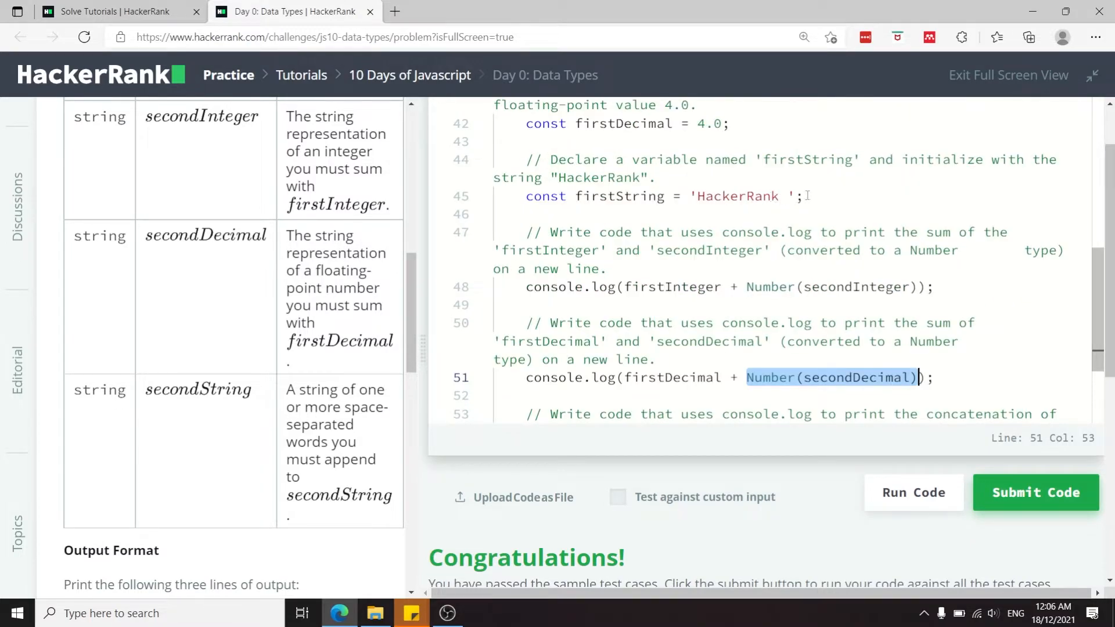
{"action": "left_click", "coordinate": [546, 197]}
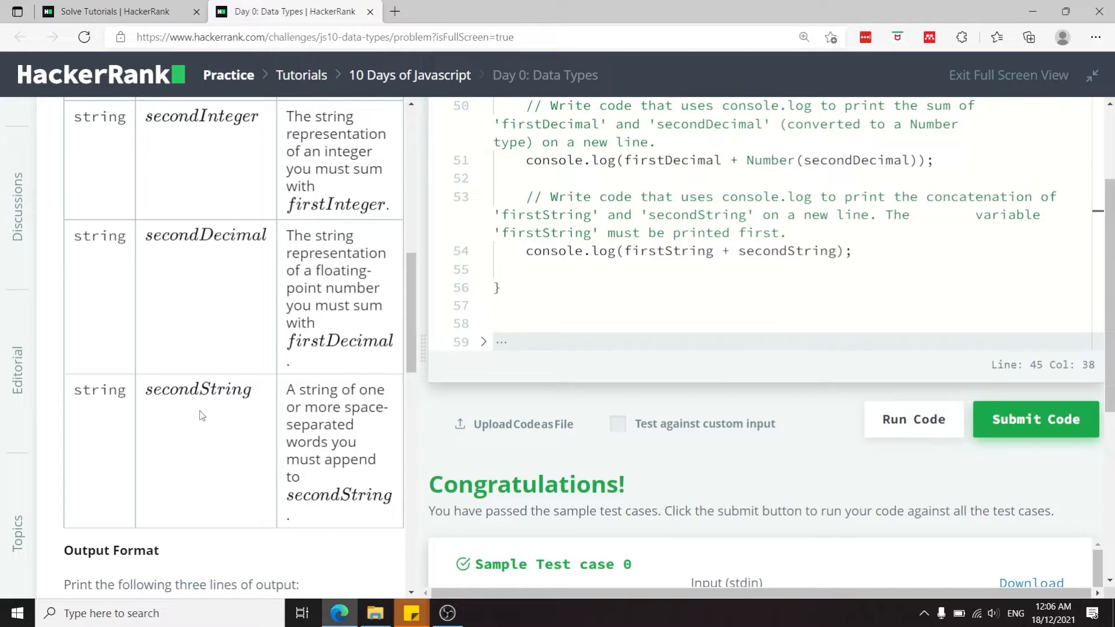
{"action": "left_click", "coordinate": [1035, 420]}
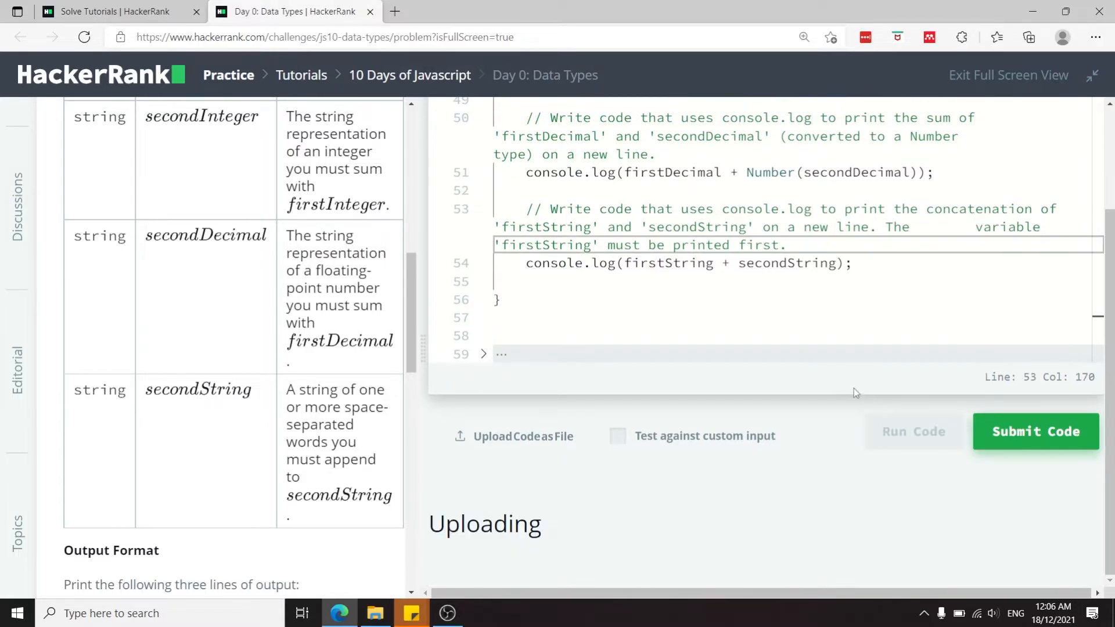
Run and submit the version with firstString = 'HackerRank' (no trailing space), getting Wrong Answer
{"action": "left_click", "coordinate": [913, 433]}
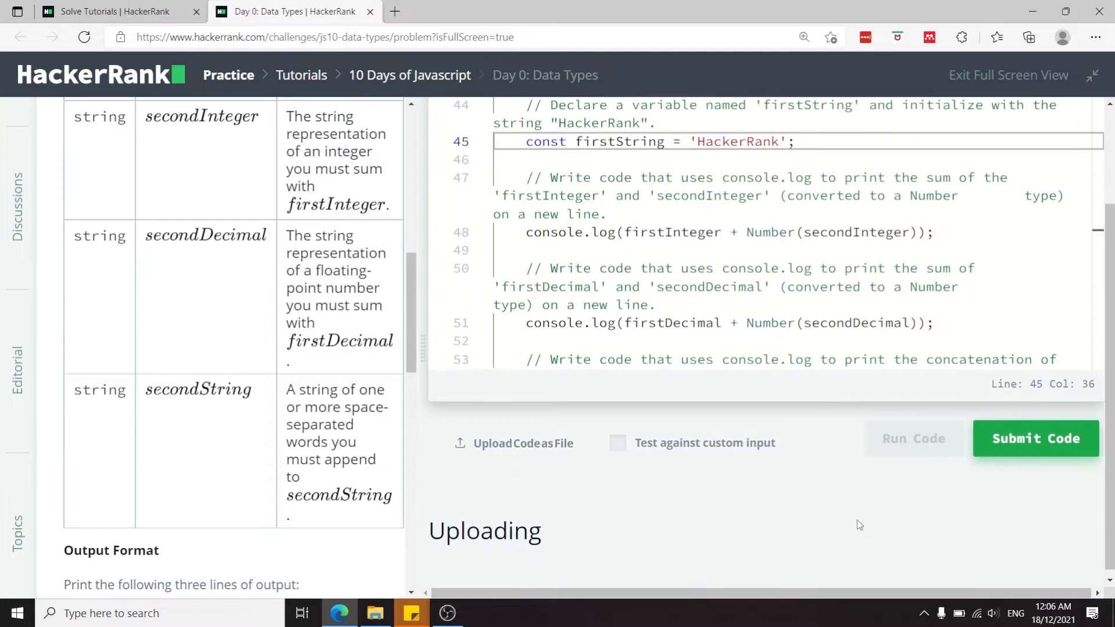
{"action": "left_click", "coordinate": [1036, 439]}
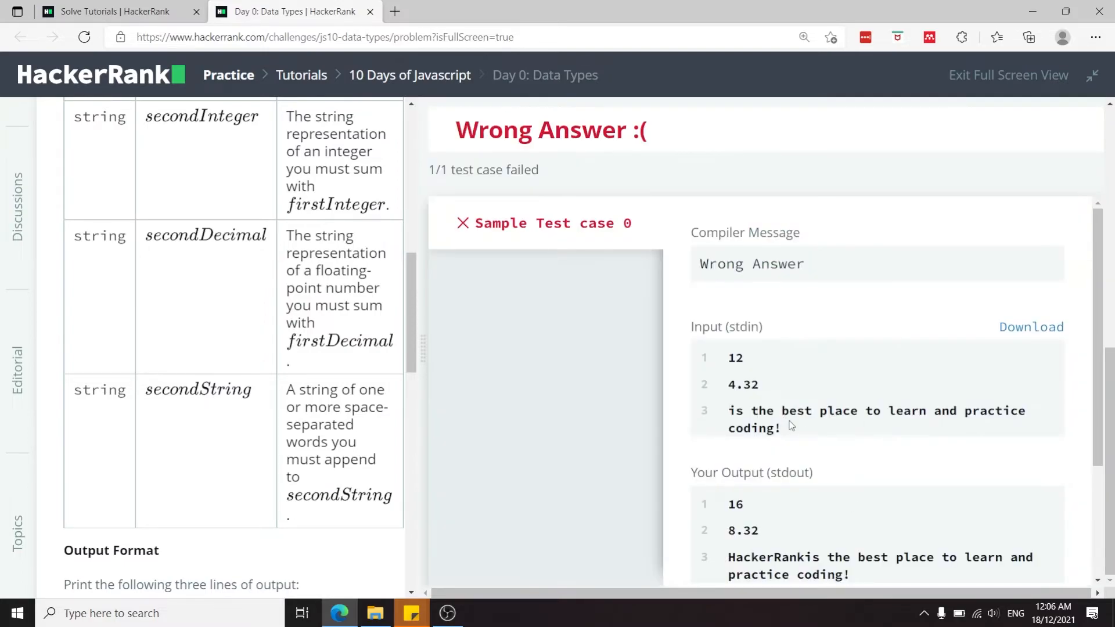
Compare Your Output with Expected Output, restore 'HackerRank ' with its trailing space, and resubmit
{"action": "scroll", "scroll_direction": "down", "scroll_amount": 3}
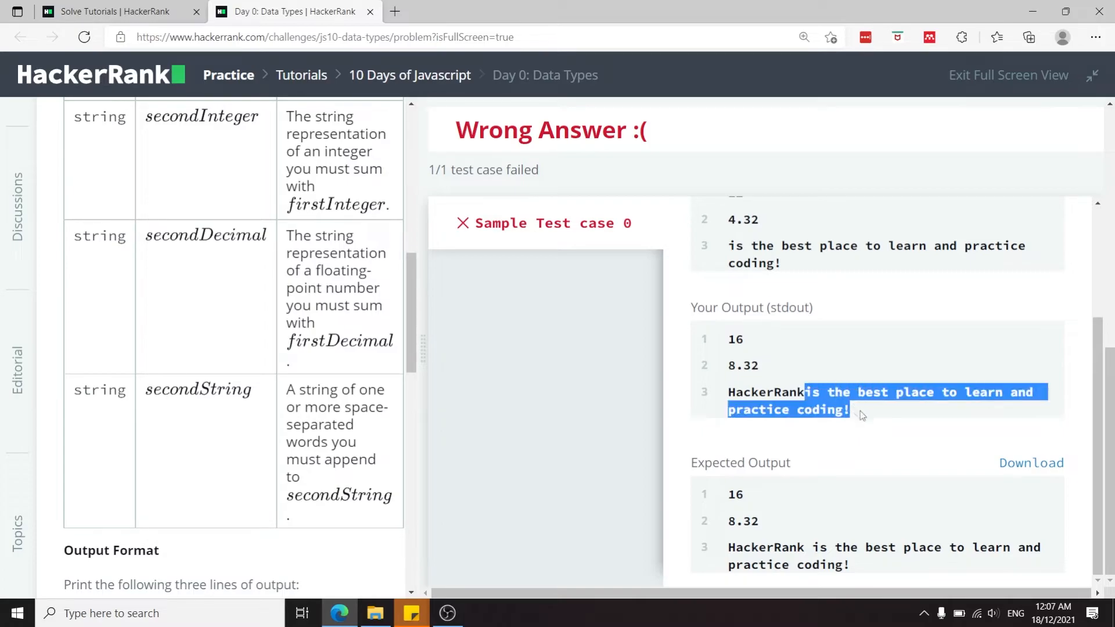
{"action": "scroll", "scroll_direction": "up", "scroll_amount": 3}
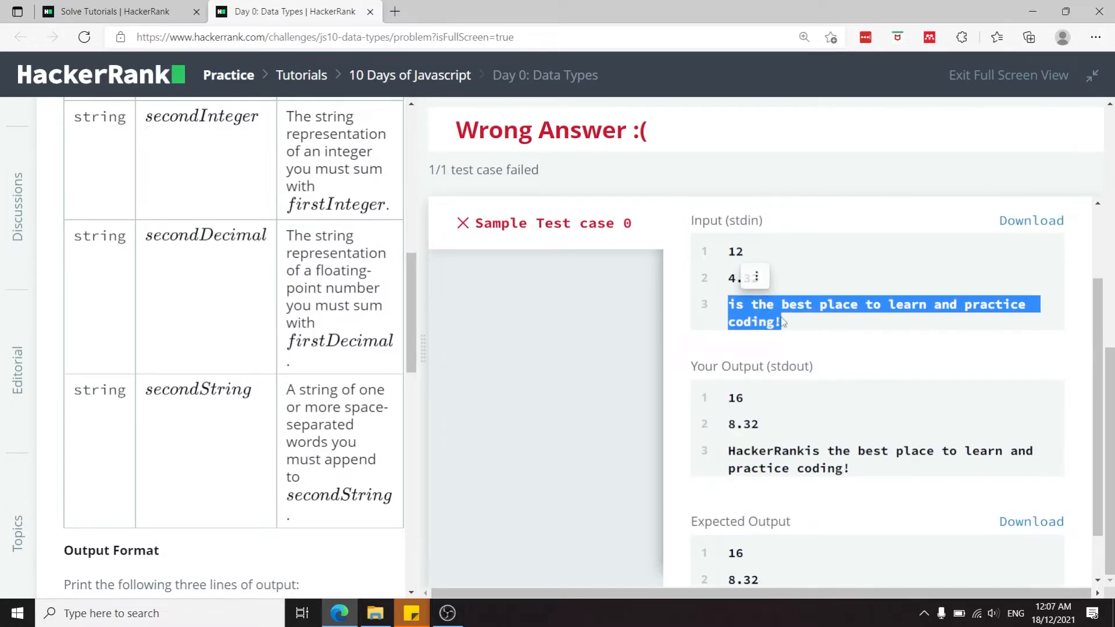
{"action": "scroll", "scroll_direction": "up", "scroll_amount": 3}
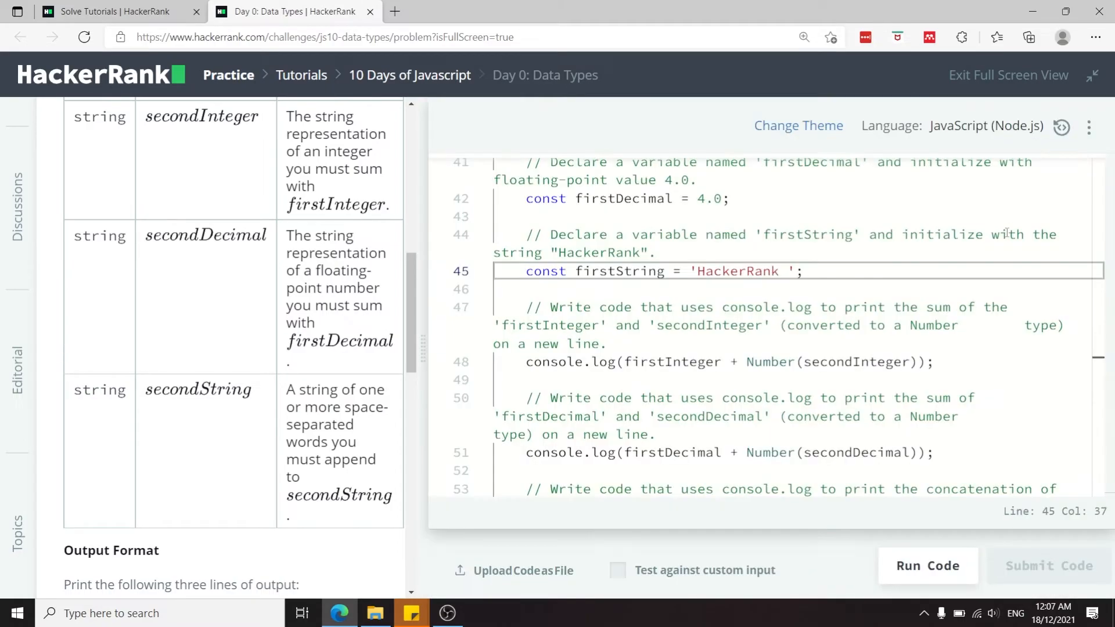
{"action": "left_click", "coordinate": [927, 566]}
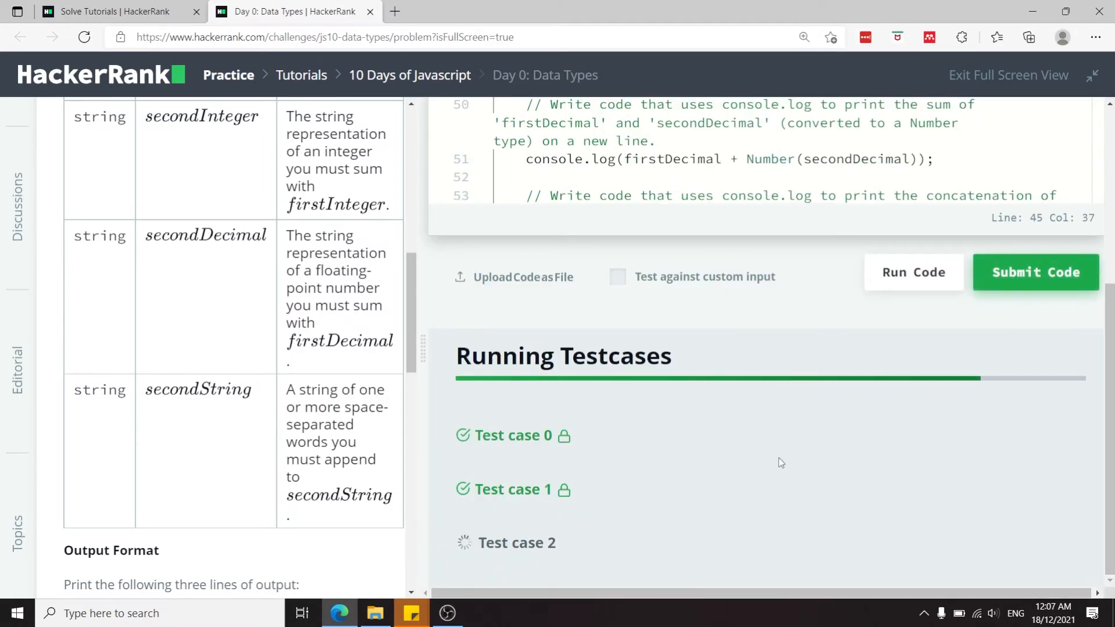